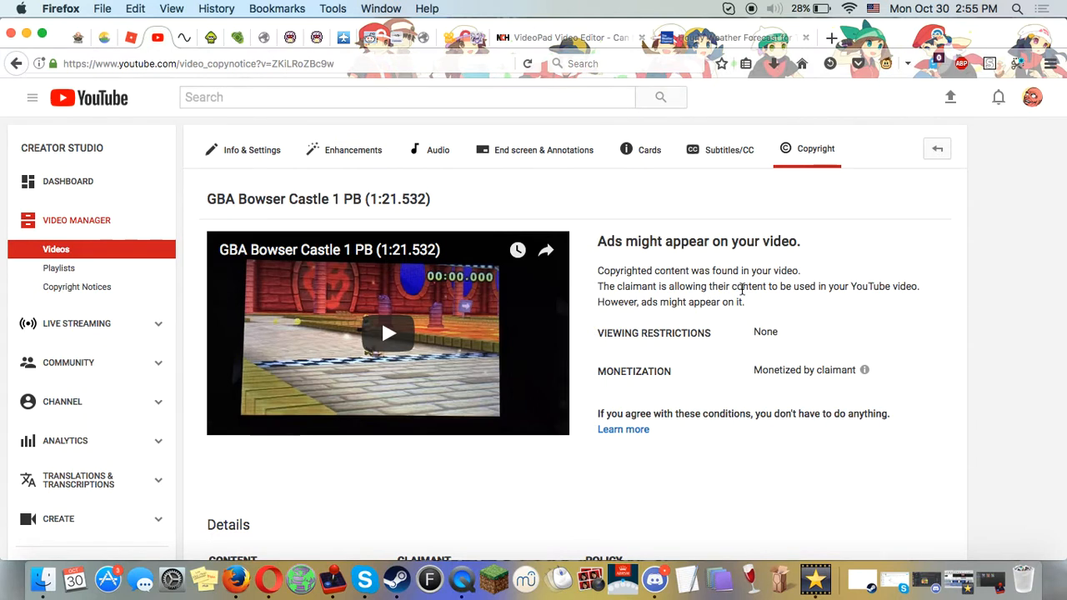
pyautogui.moveTo(664, 233)
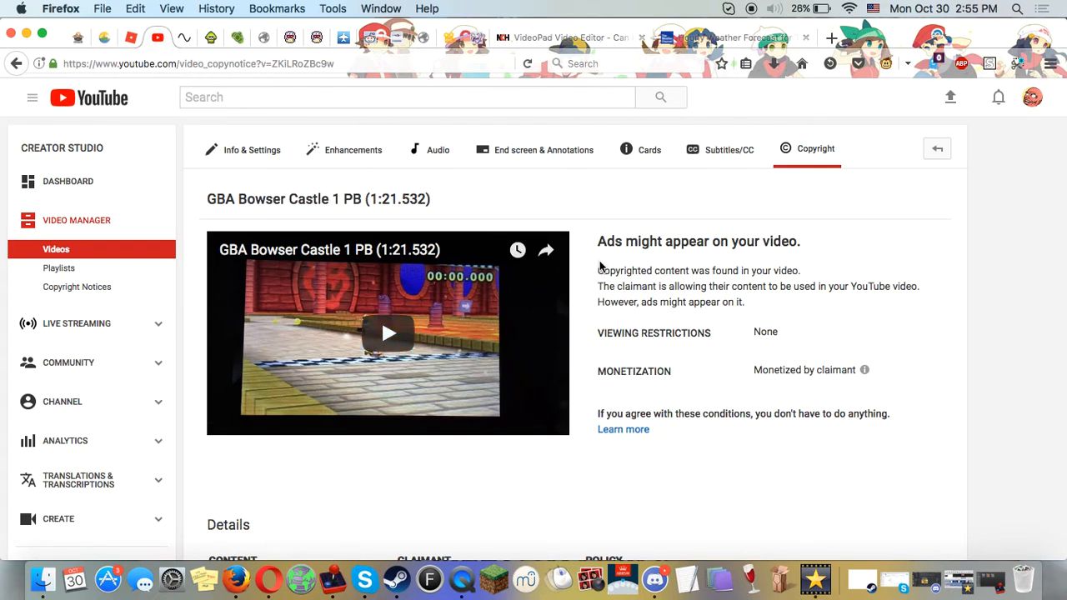
pyautogui.moveTo(597, 282)
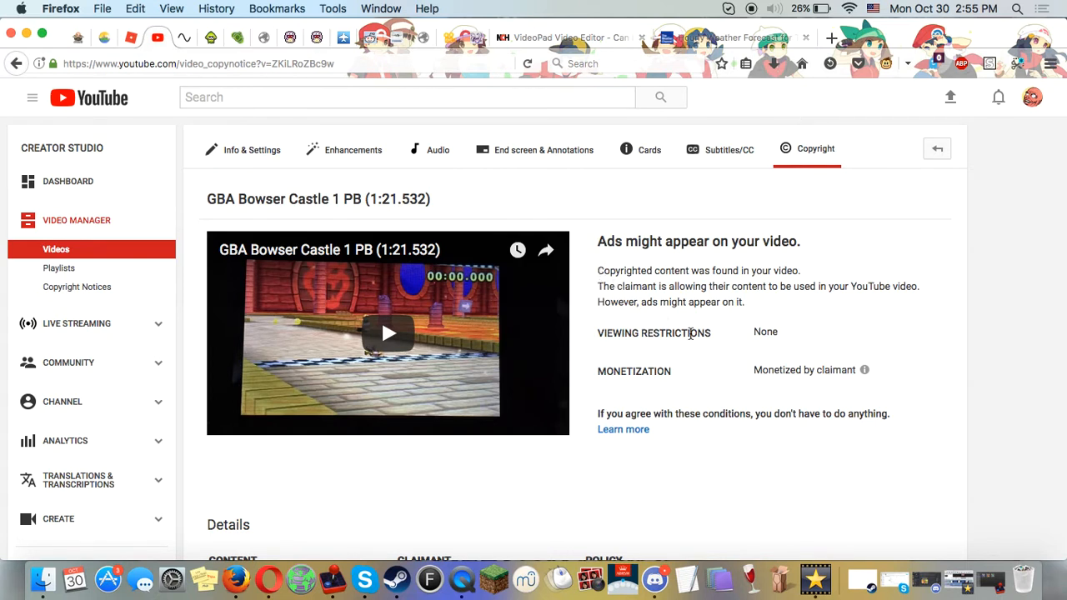
pyautogui.moveTo(730, 337)
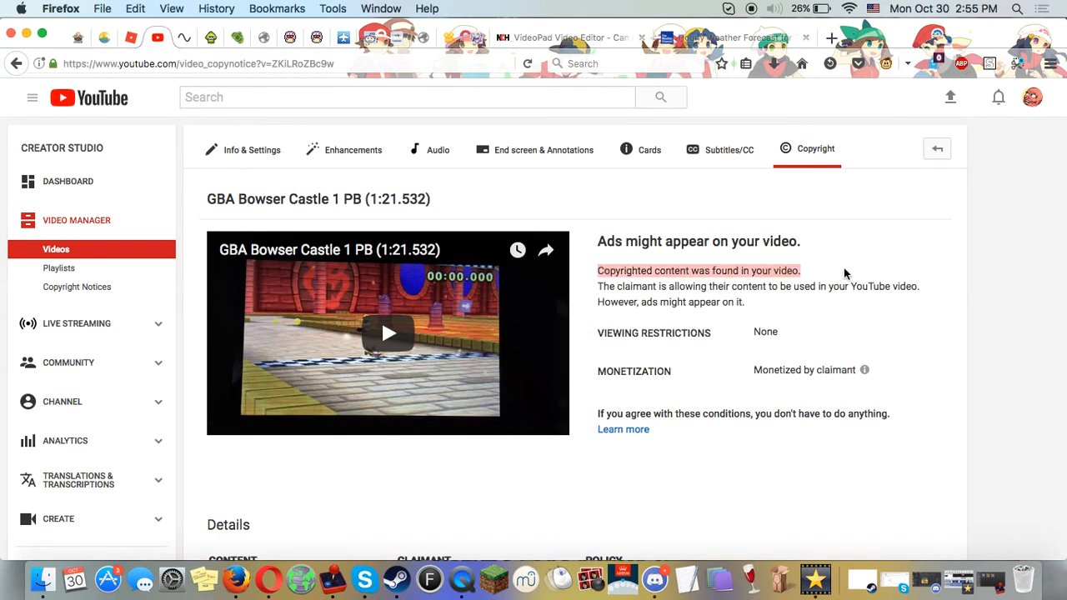
# Step: Scroll through the copyright notice details for the Mario Kart video in Creator Studio
pyautogui.scroll(-3)
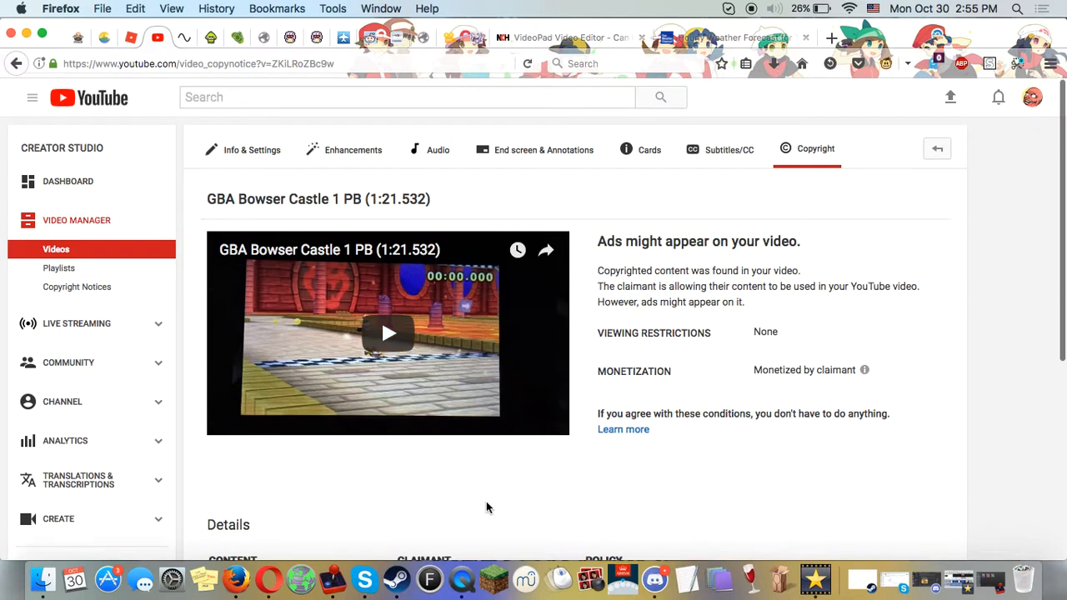
pyautogui.scroll(-3)
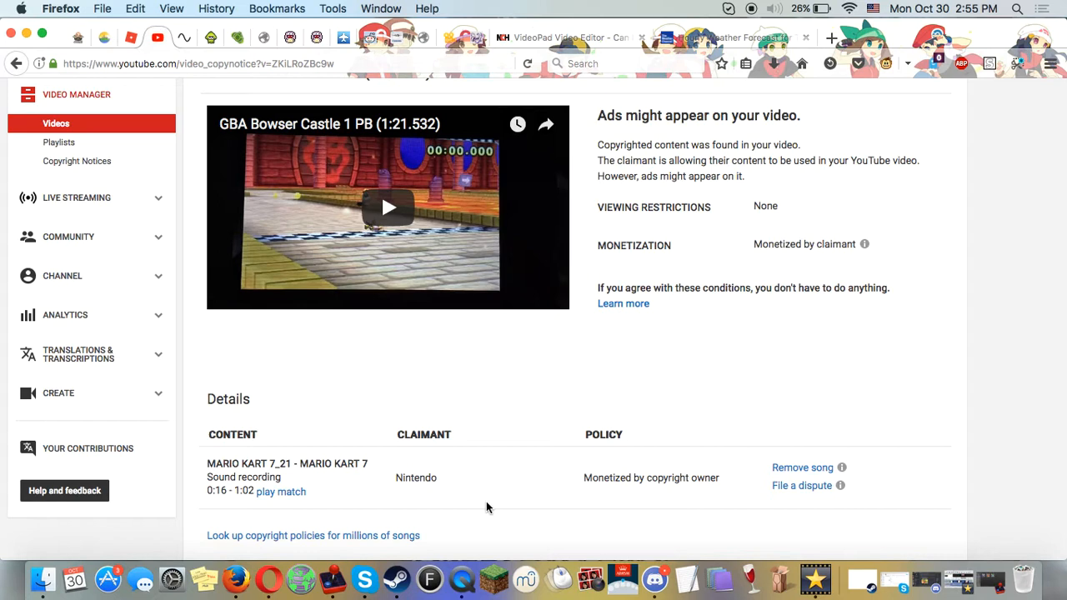
pyautogui.scroll(-3)
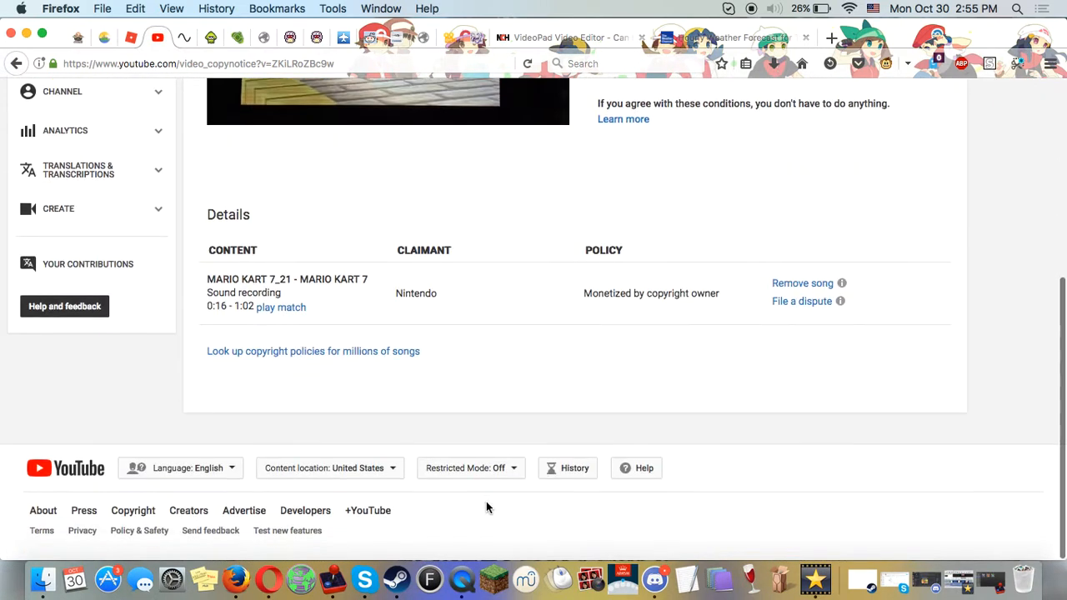
pyautogui.scroll(3)
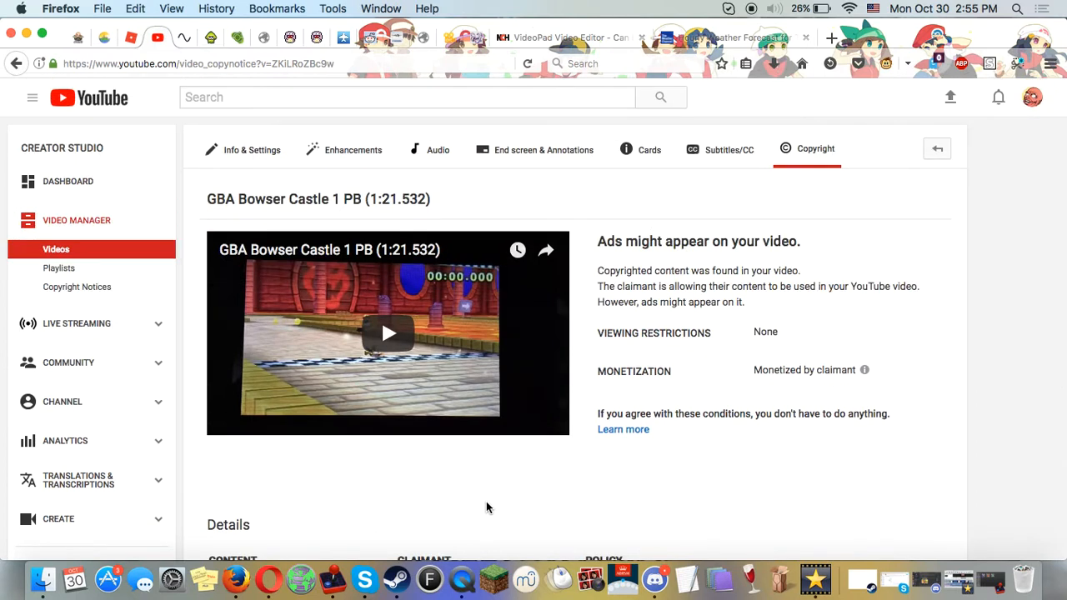
pyautogui.scroll(-3)
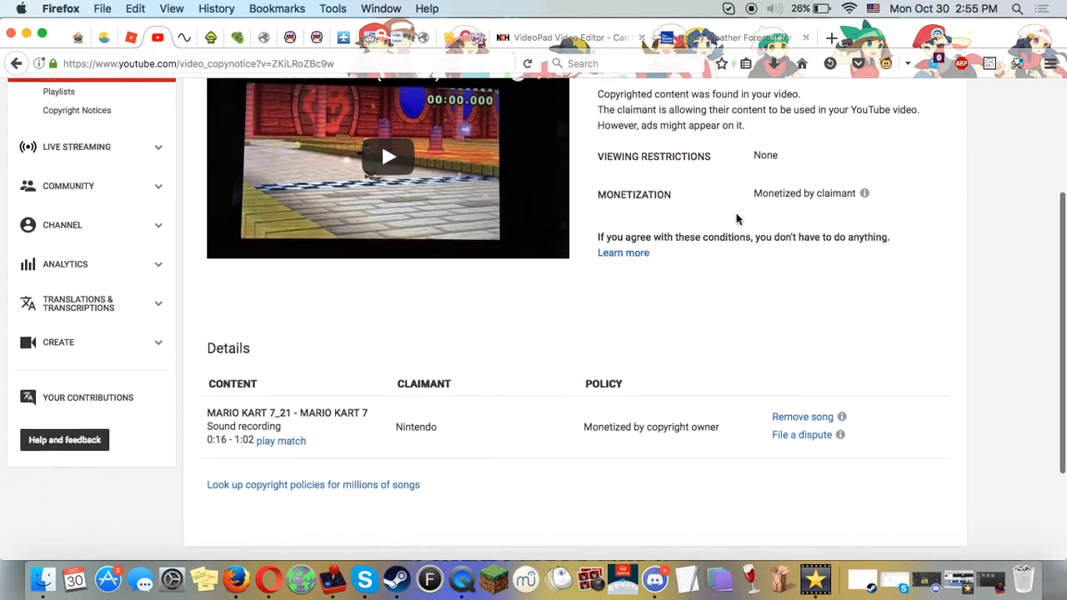
pyautogui.scroll(-3)
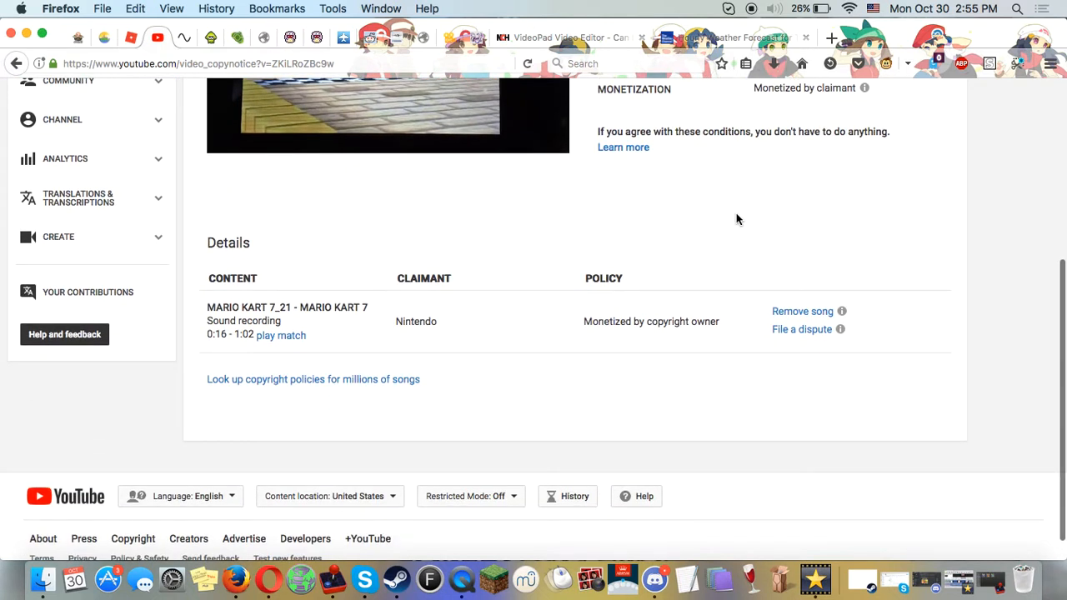
pyautogui.moveTo(575, 483)
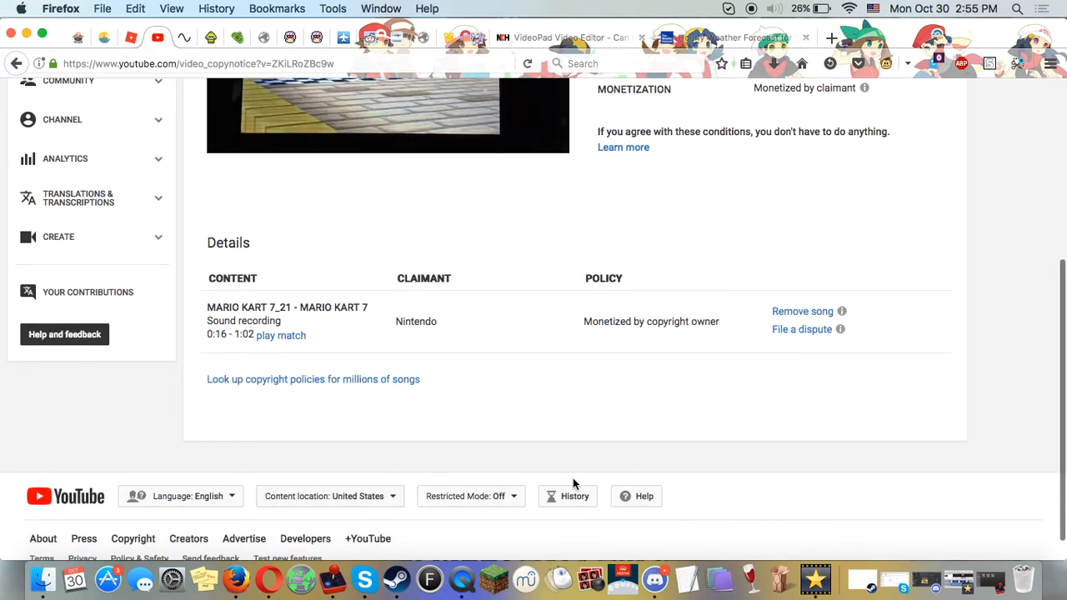
pyautogui.moveTo(642, 450)
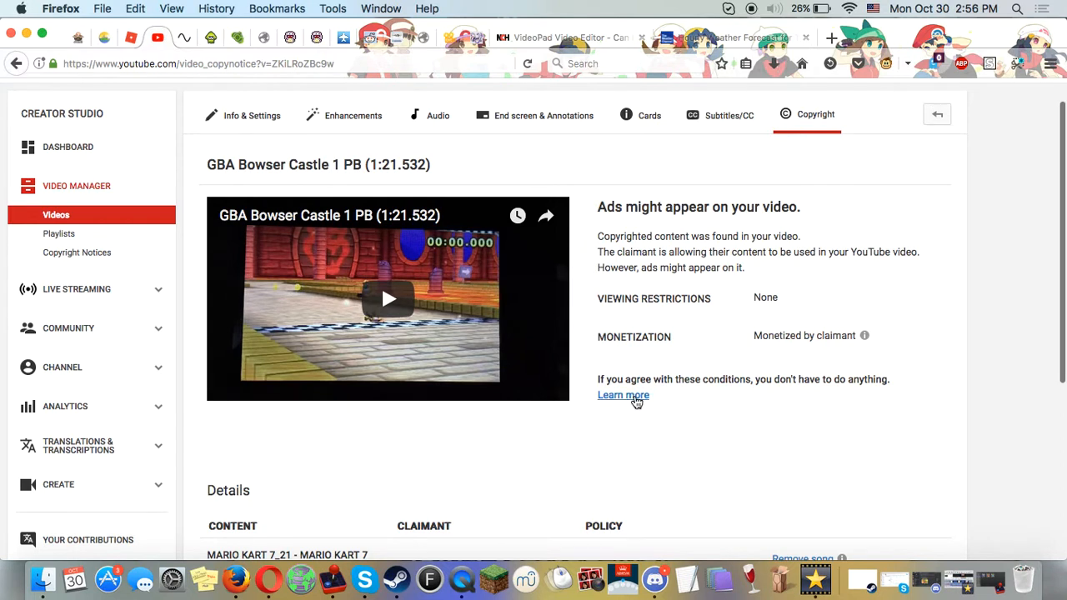
pyautogui.moveTo(429, 575)
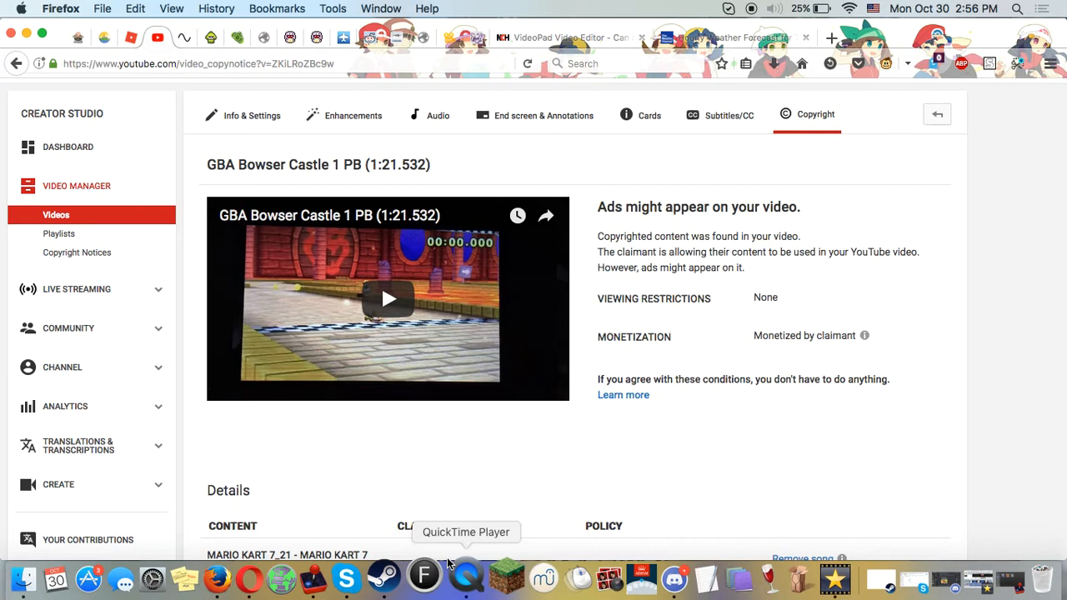
pyautogui.moveTo(863, 335)
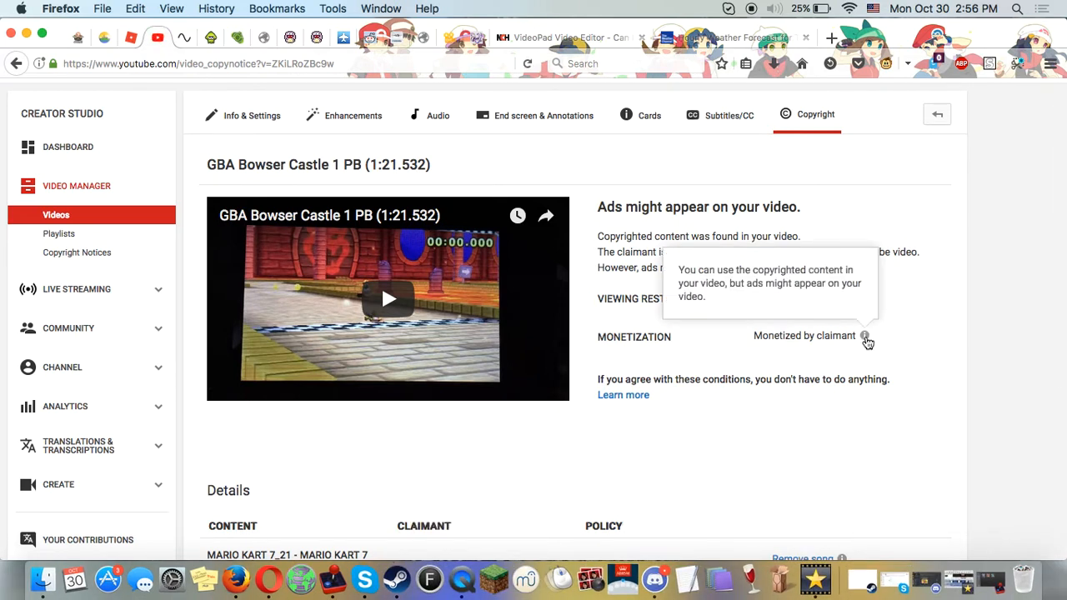
pyautogui.moveTo(993, 433)
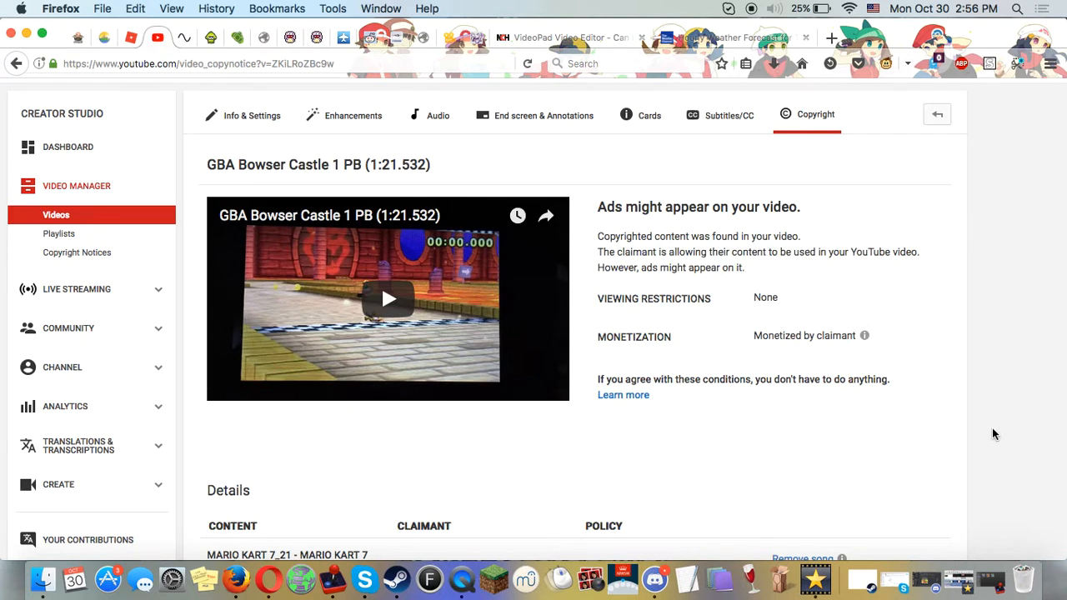
pyautogui.scroll(-3)
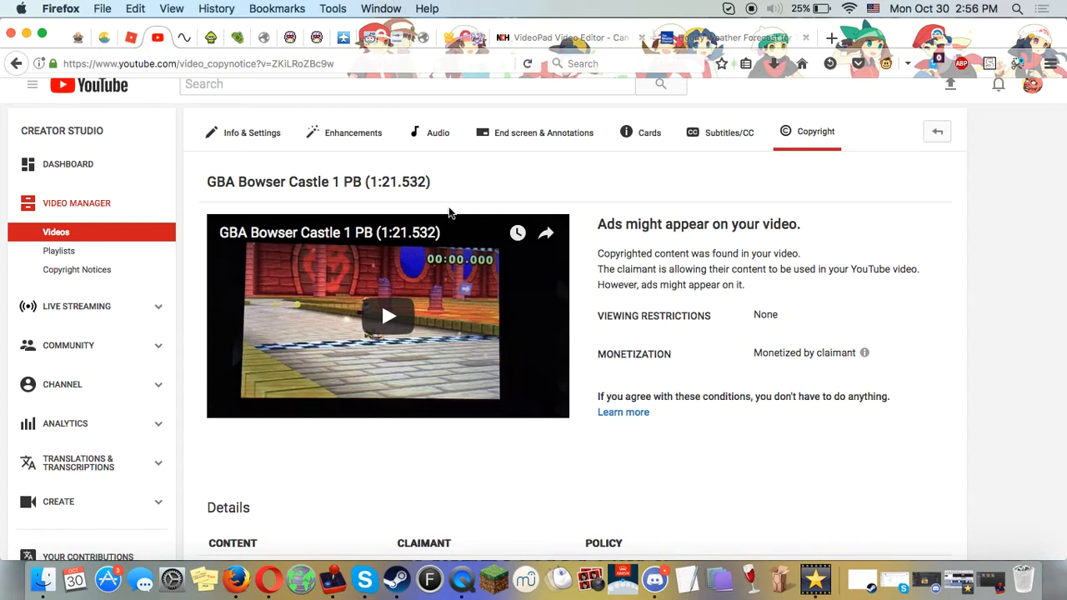
# Step: Go to the Teh WAZZ Man channel page via My channel and head to its Videos section
pyautogui.click(32, 87)
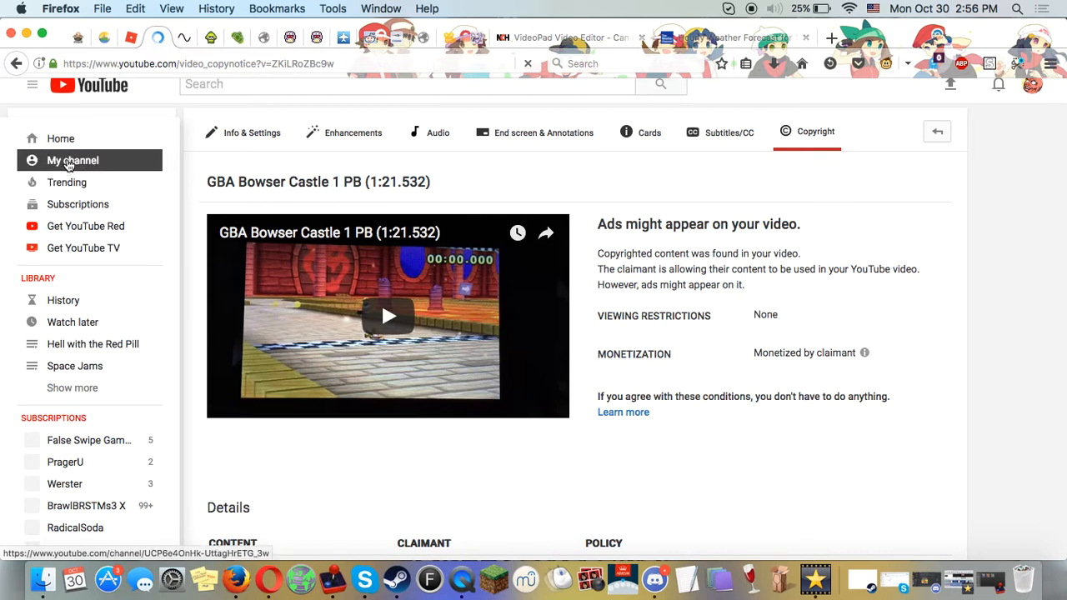
pyautogui.click(74, 160)
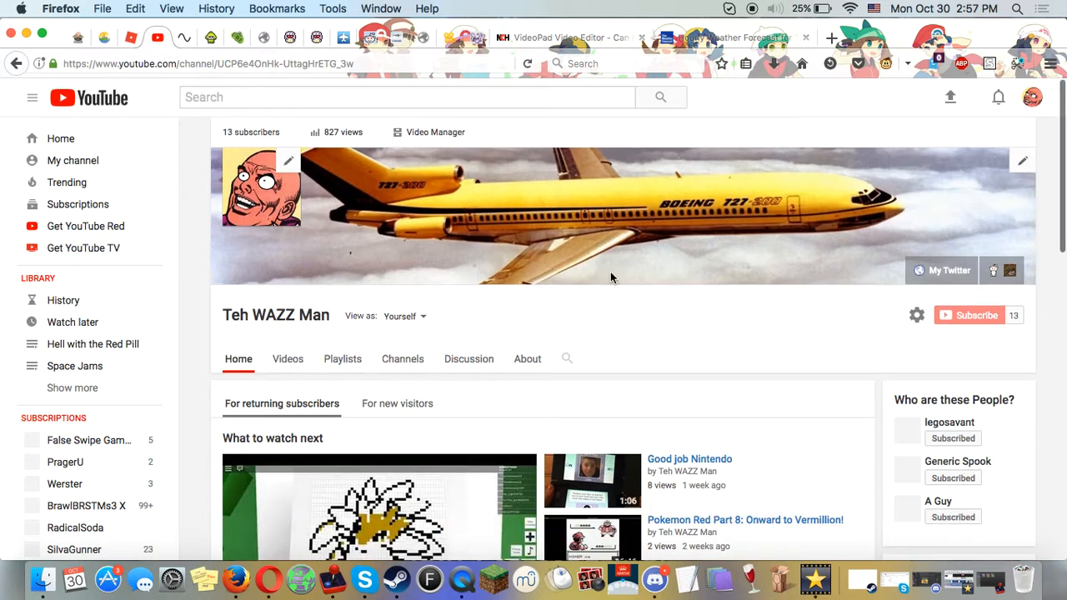
pyautogui.scroll(-3)
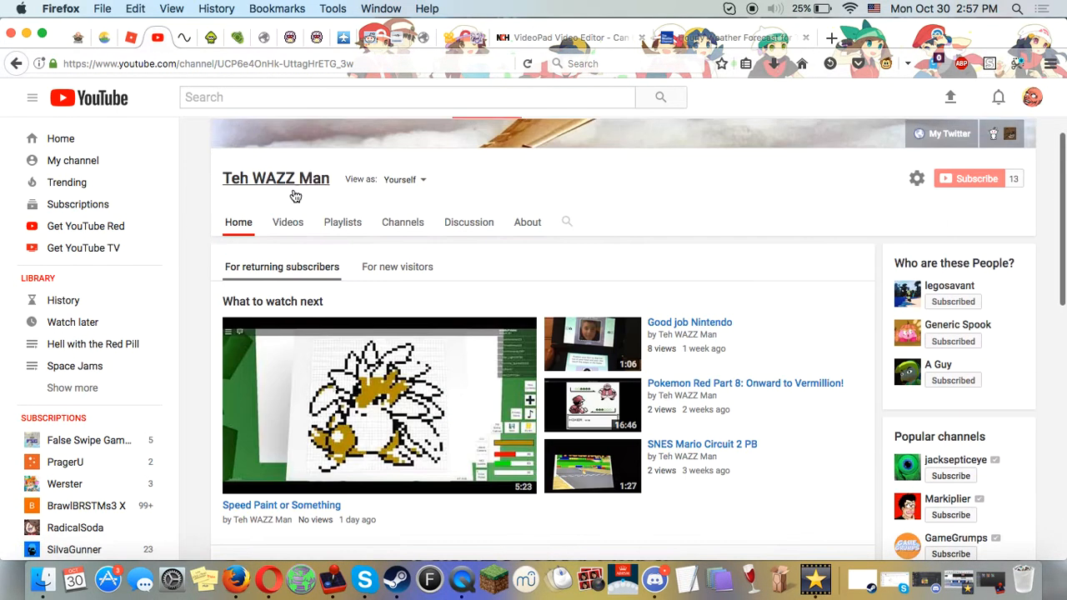
pyautogui.click(286, 221)
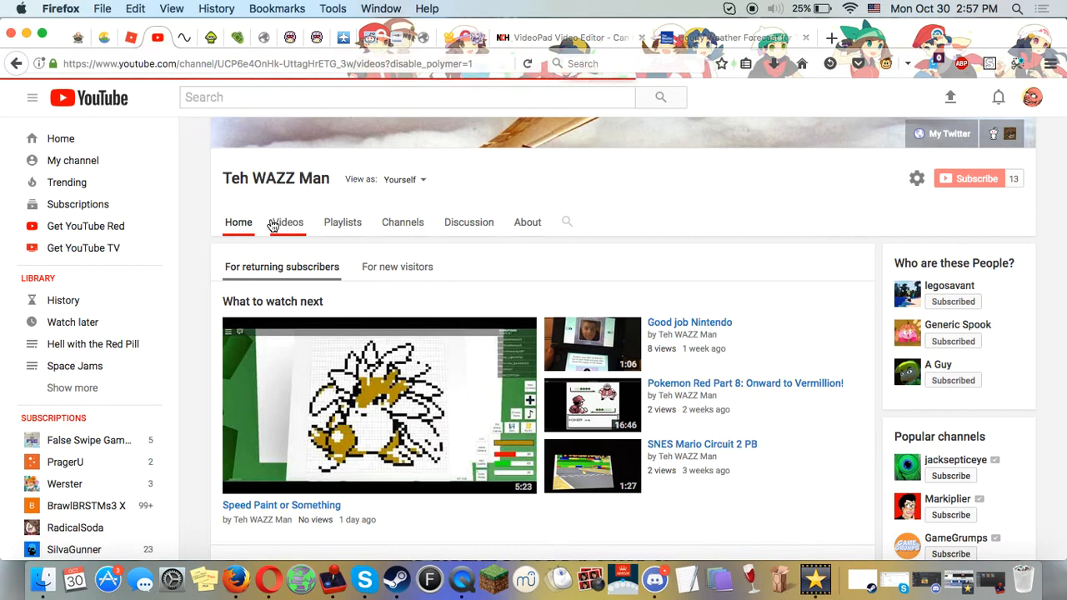
# Step: Browse the Videos upload grid, newest first, scrolling down through older uploads like Speed Paint or Something
pyautogui.click(285, 221)
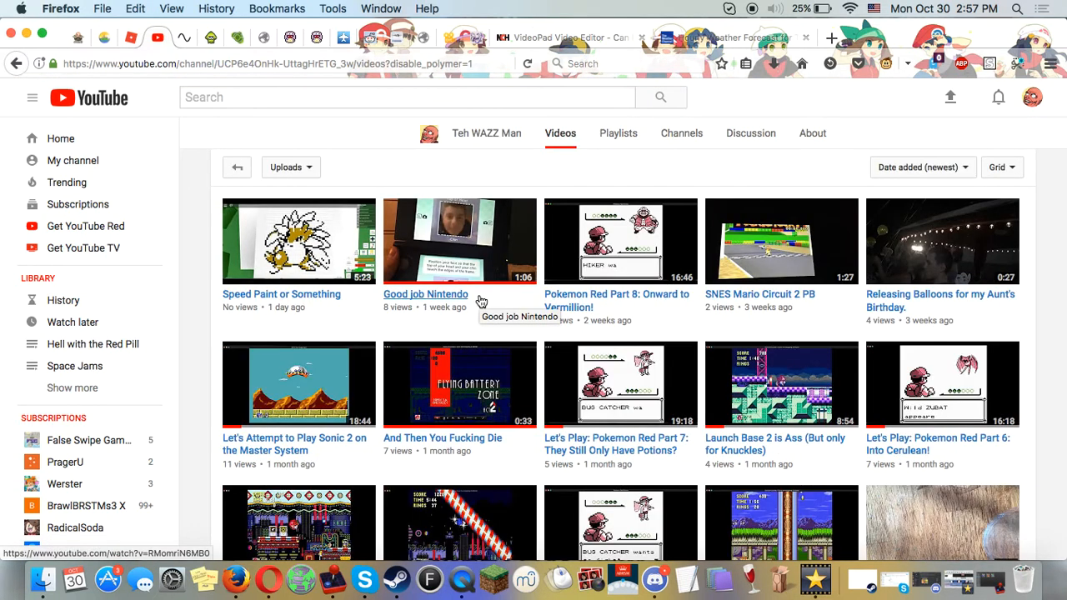
pyautogui.moveTo(782, 240)
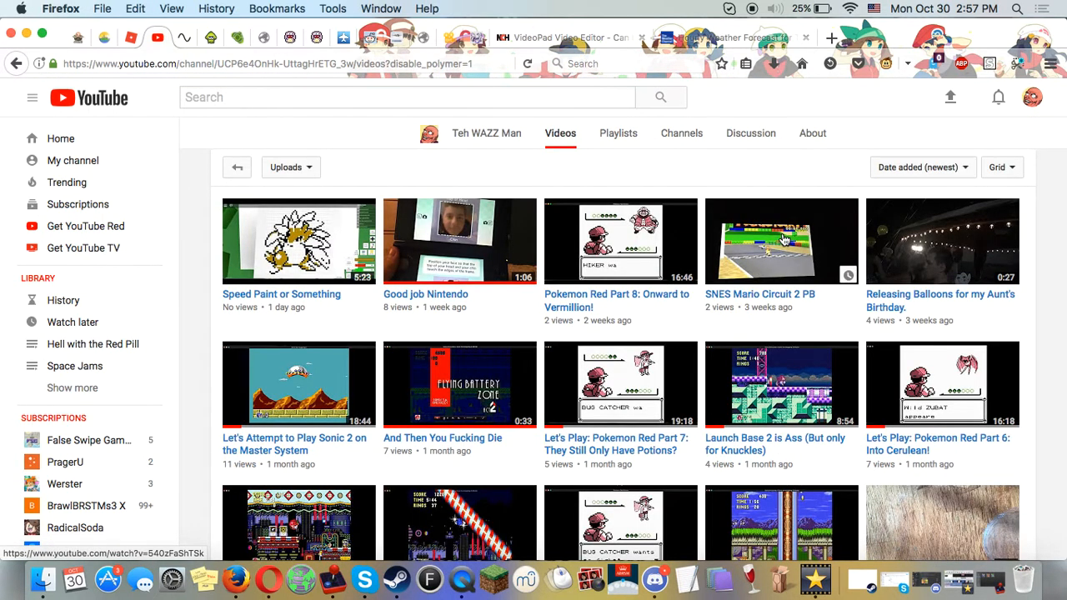
pyautogui.scroll(-3)
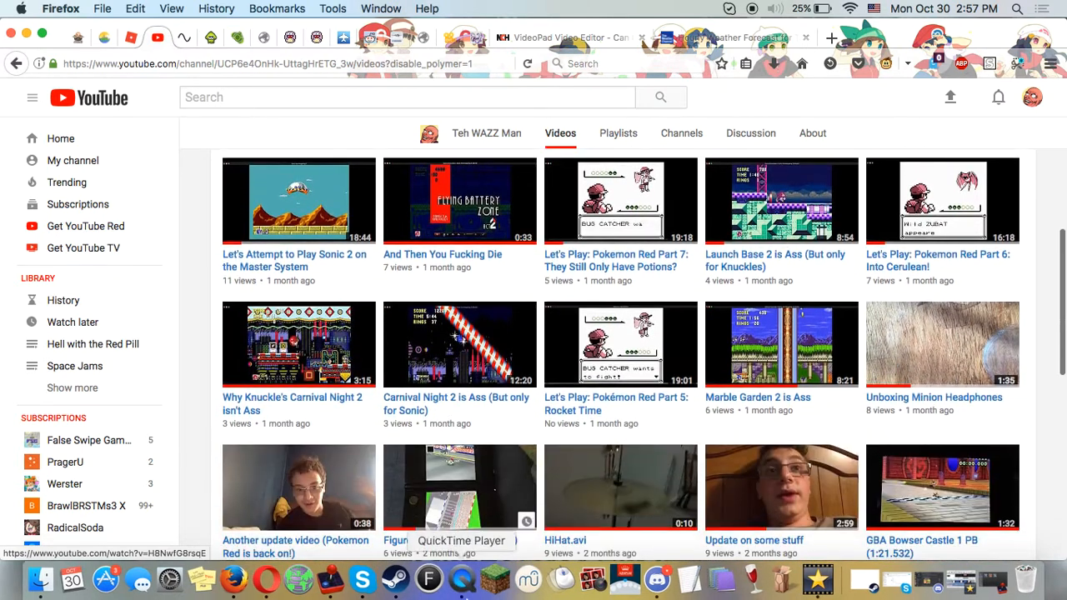
pyautogui.scroll(-3)
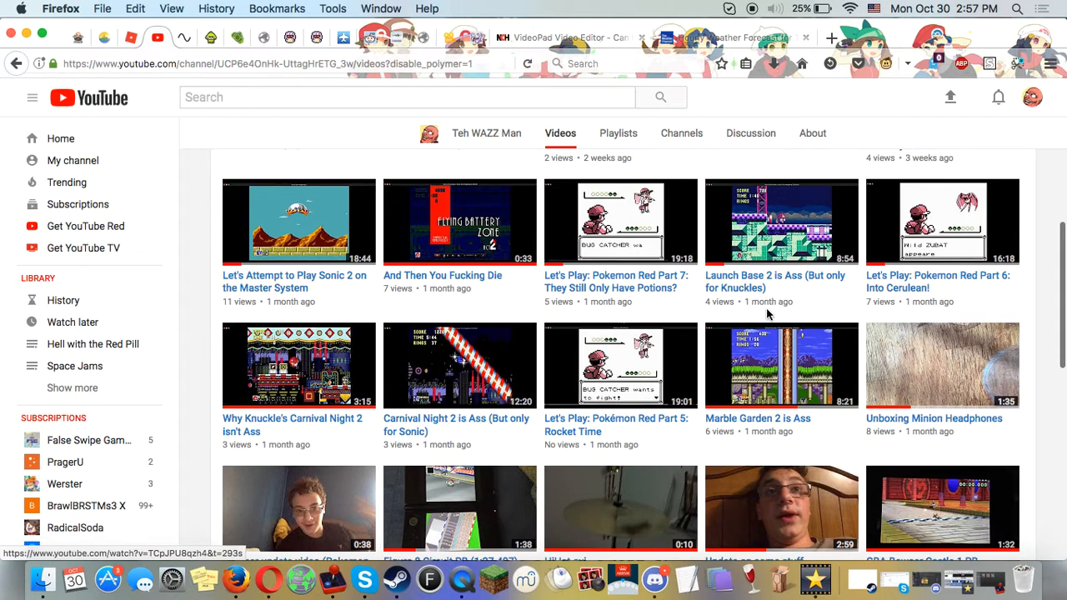
pyautogui.scroll(-3)
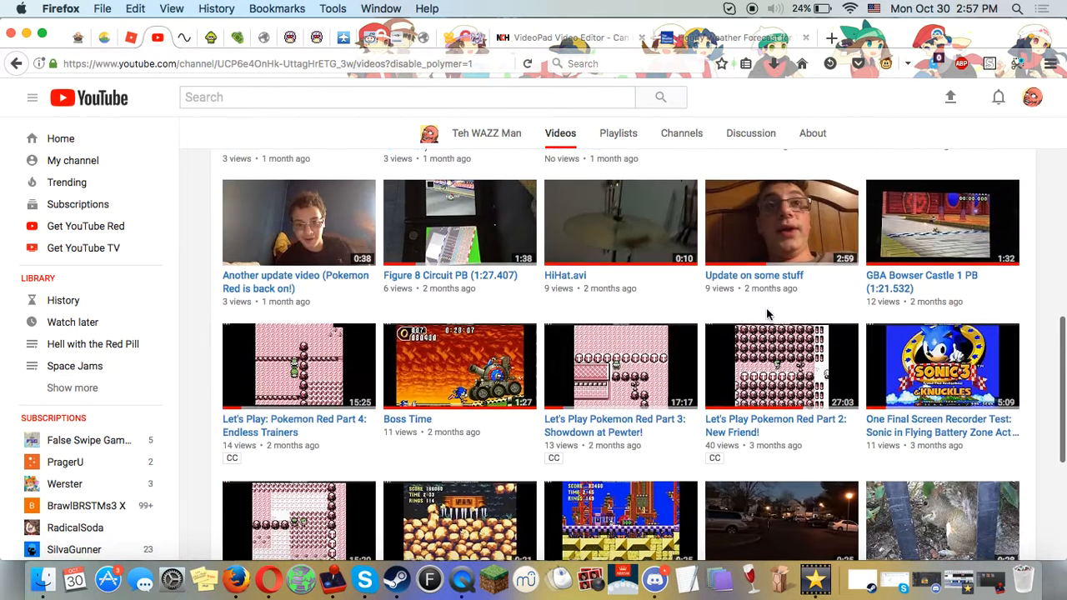
pyautogui.scroll(-3)
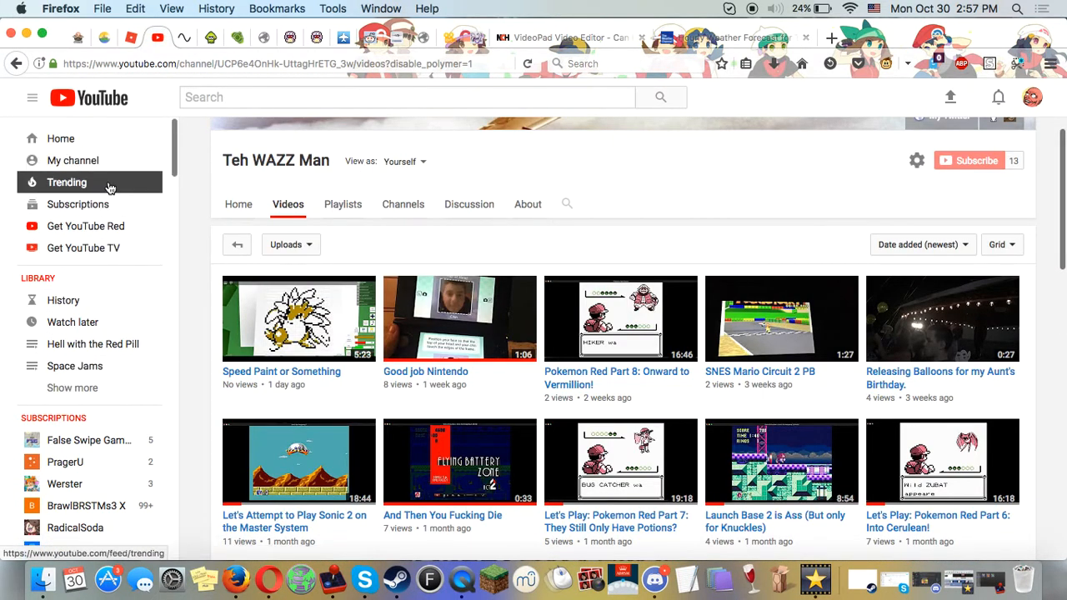
pyautogui.moveTo(110, 185)
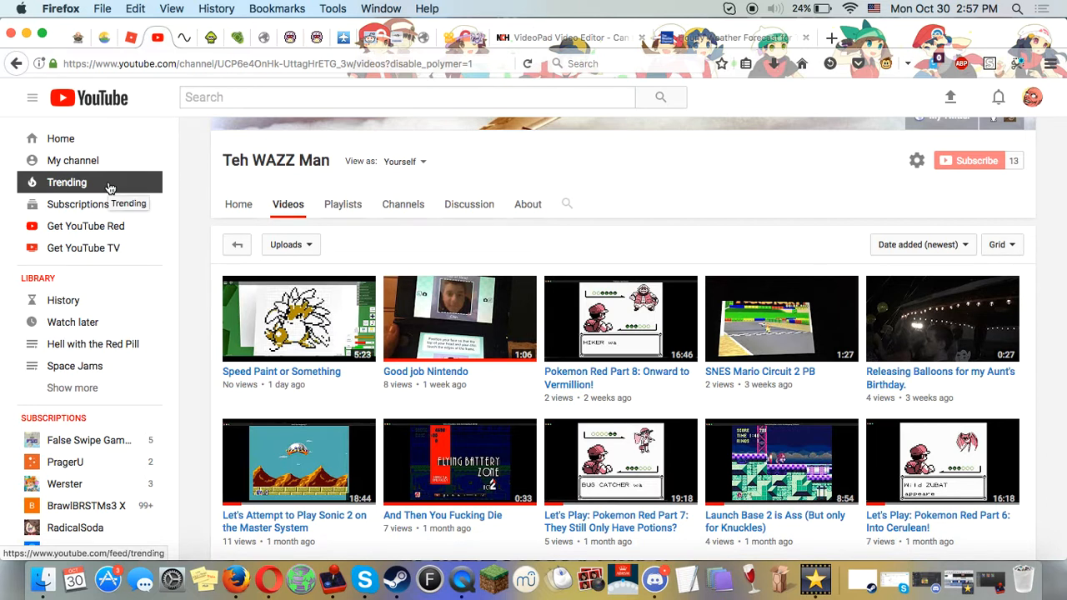